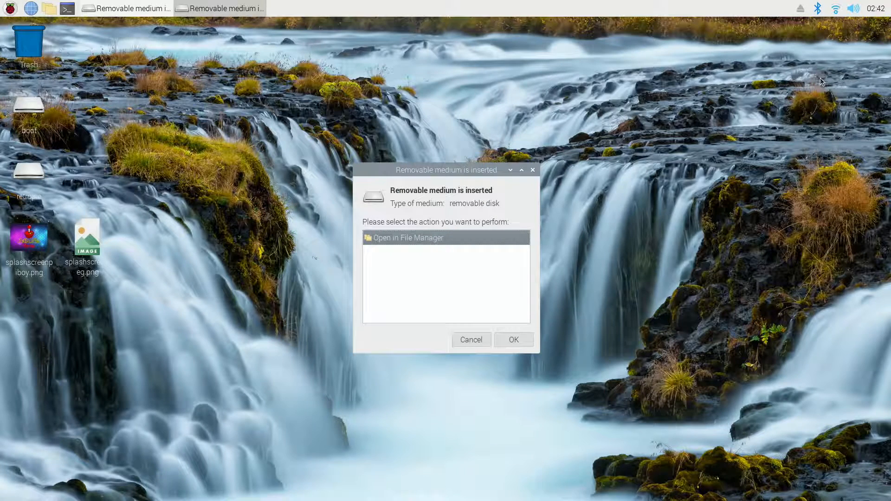
{"action": "mouse_move", "coordinate": [623, 263]}
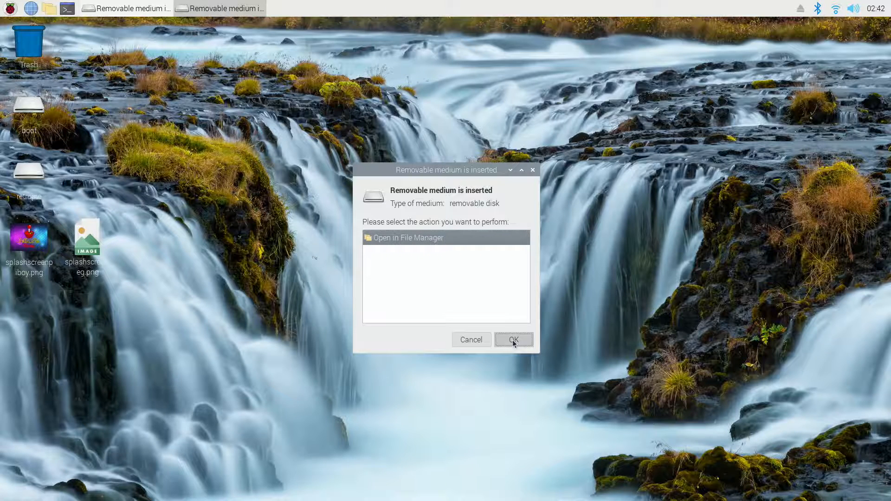
Confirm 'Open in File Manager' so the retropie drive opens at /media/pi/retropie.
{"action": "left_click", "coordinate": [512, 339]}
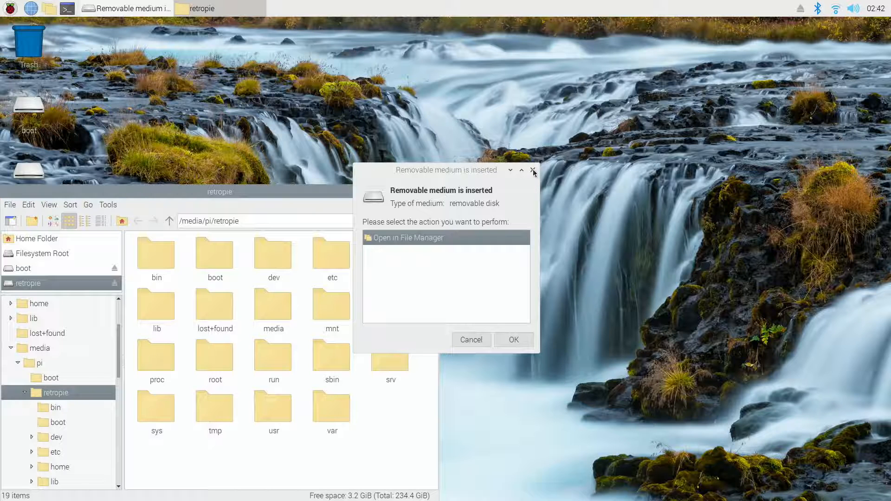
Dismiss the prompt and navigate home/pi/RetroPie to the splashscreens folder containing README.txt.
{"action": "left_click", "coordinate": [532, 170]}
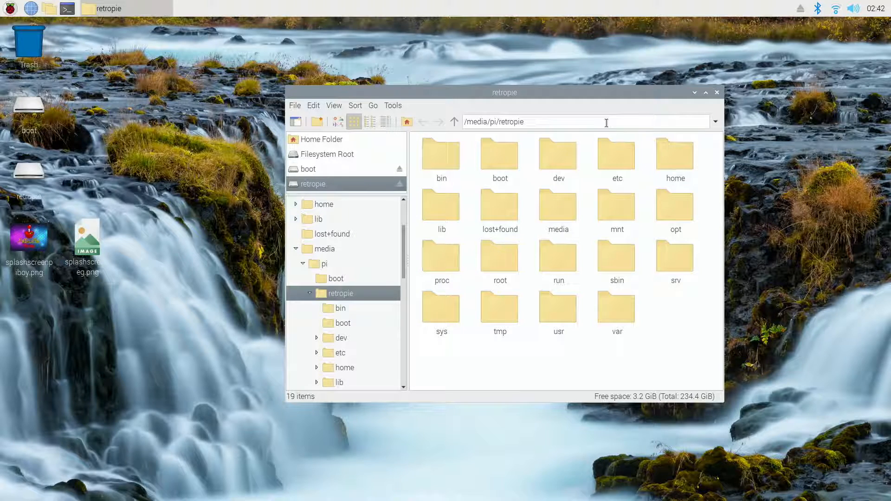
{"action": "double_click", "coordinate": [675, 155]}
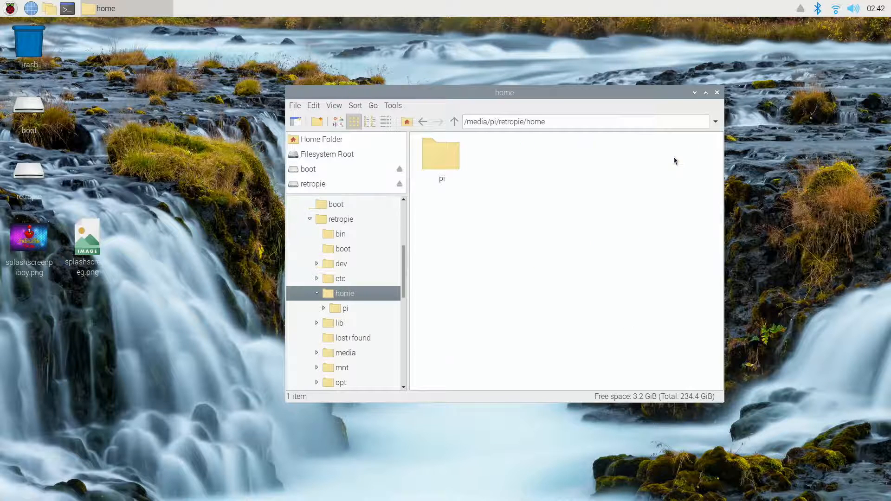
{"action": "double_click", "coordinate": [441, 155]}
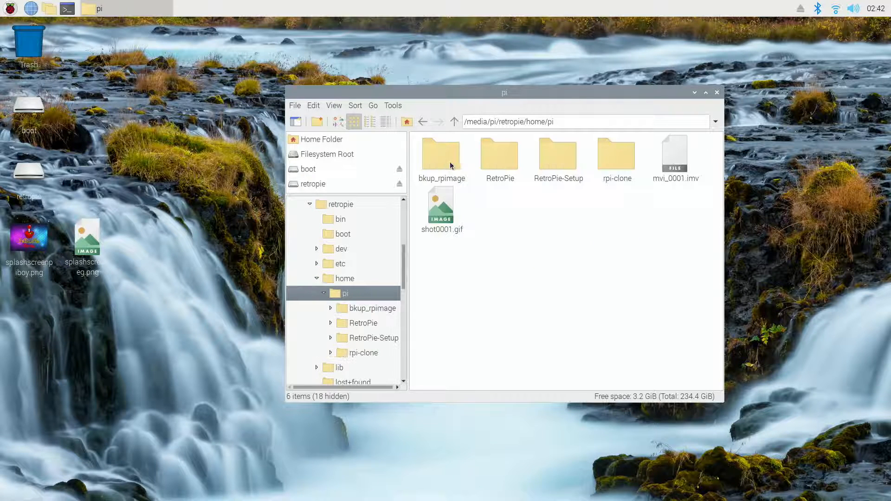
{"action": "double_click", "coordinate": [499, 153]}
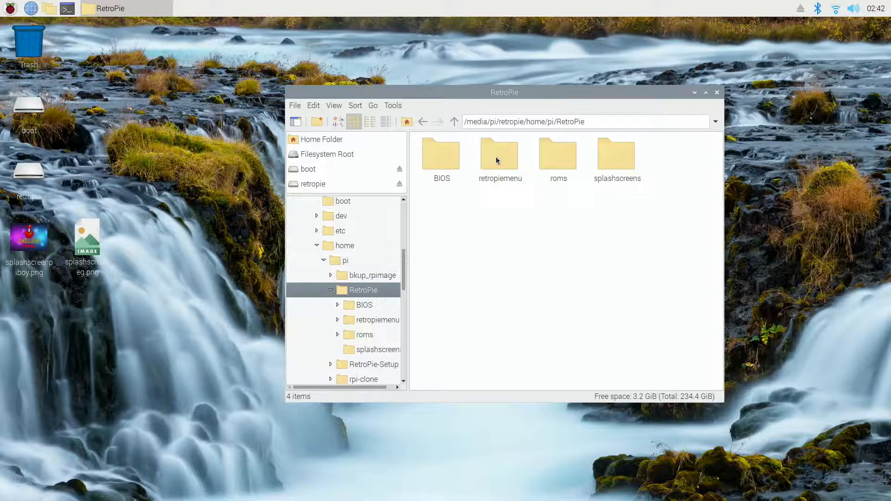
{"action": "mouse_move", "coordinate": [617, 166]}
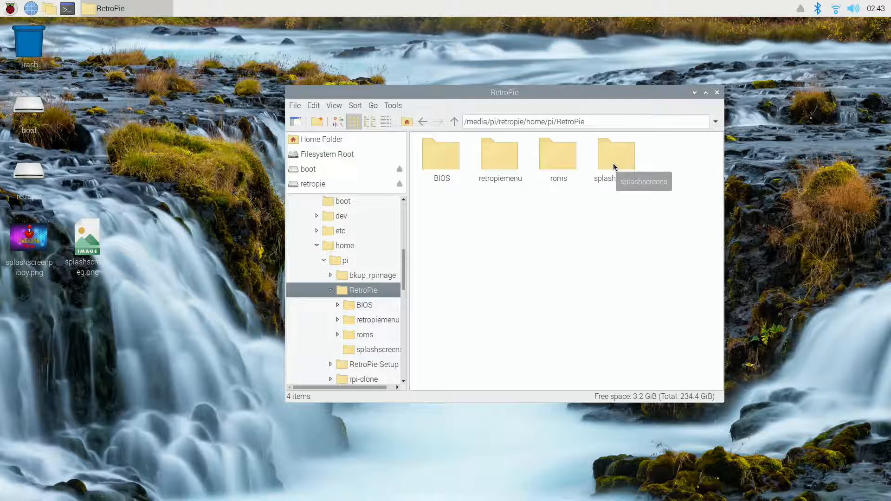
{"action": "double_click", "coordinate": [615, 155]}
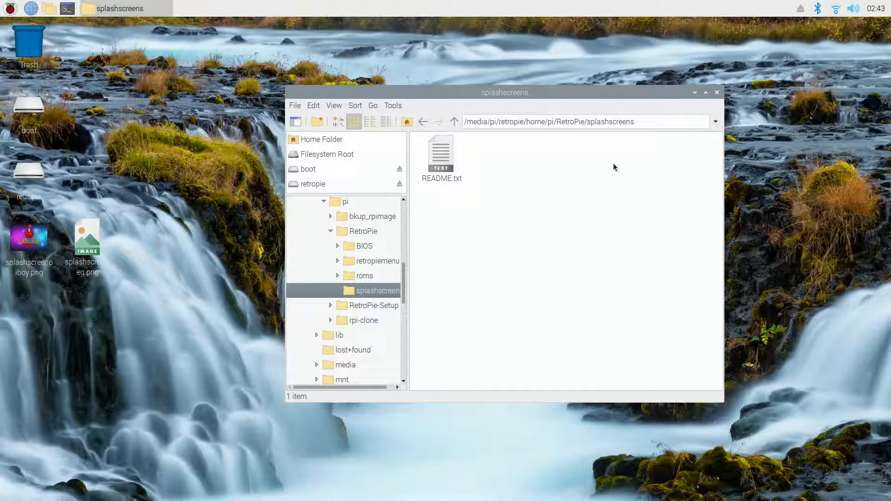
{"action": "mouse_move", "coordinate": [493, 141]}
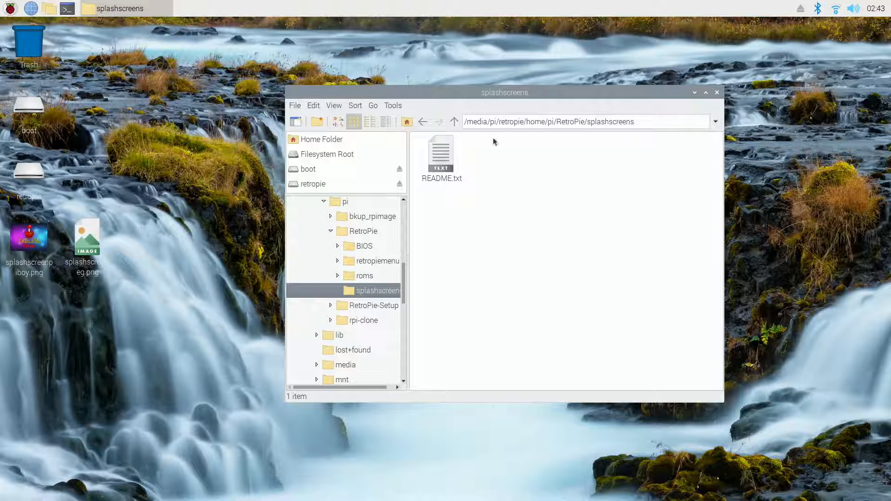
{"action": "mouse_move", "coordinate": [443, 218]}
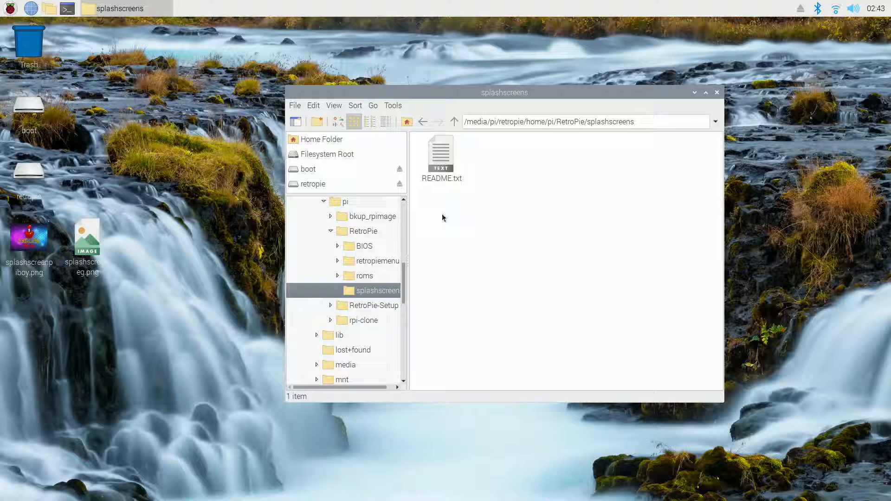
{"action": "mouse_move", "coordinate": [515, 197]}
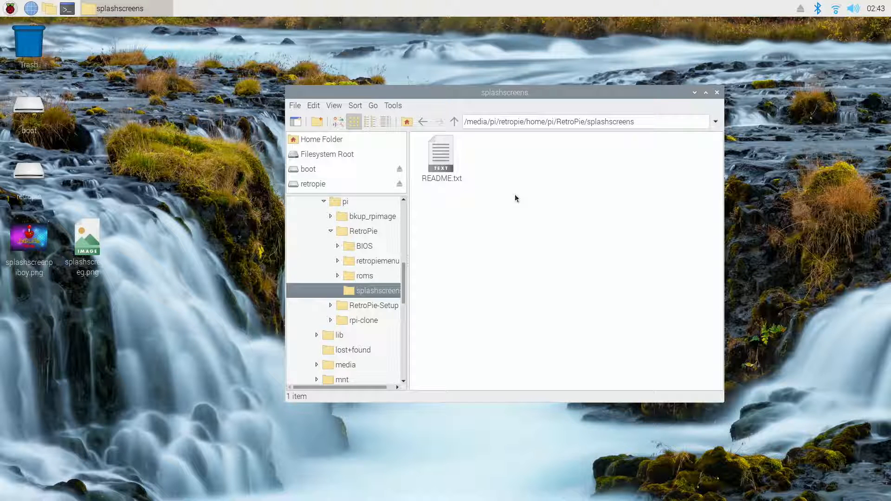
{"action": "mouse_move", "coordinate": [487, 159]}
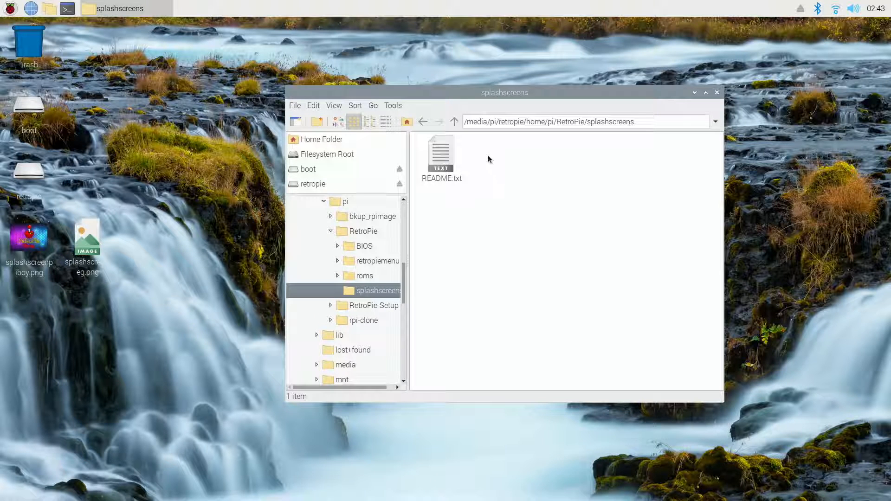
{"action": "mouse_move", "coordinate": [486, 183]}
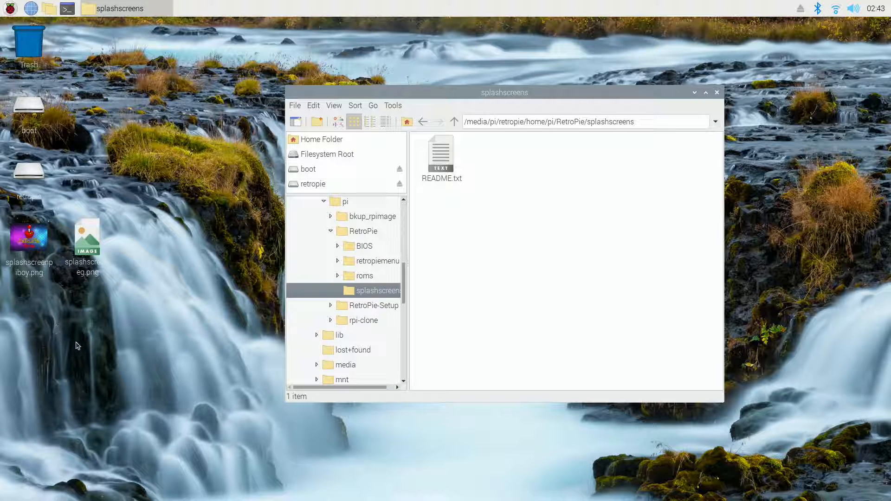
{"action": "mouse_move", "coordinate": [72, 377]}
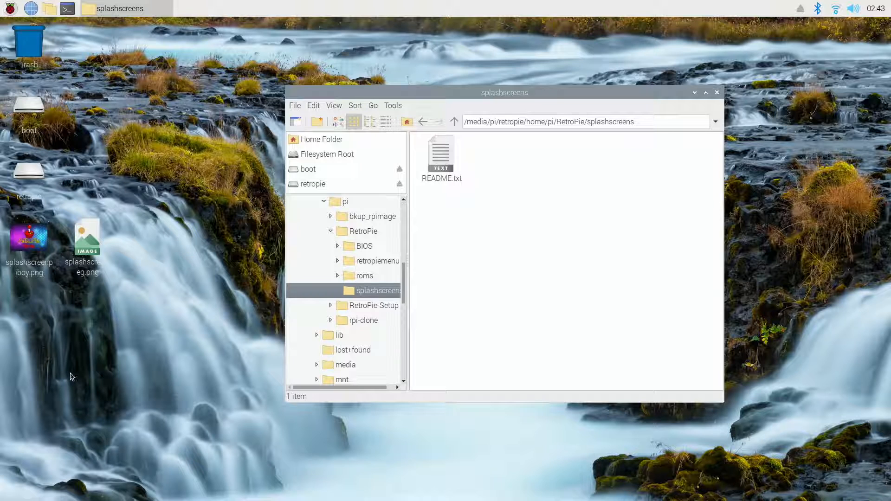
{"action": "mouse_move", "coordinate": [64, 387]}
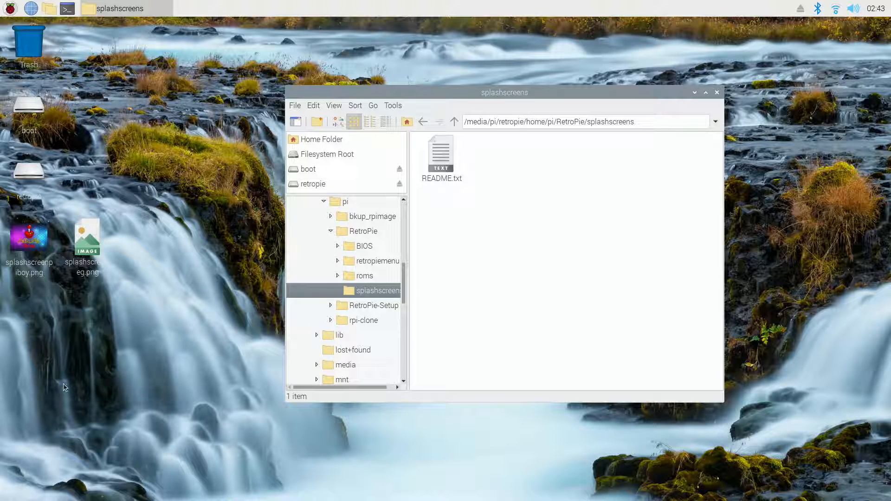
{"action": "mouse_move", "coordinate": [57, 388]}
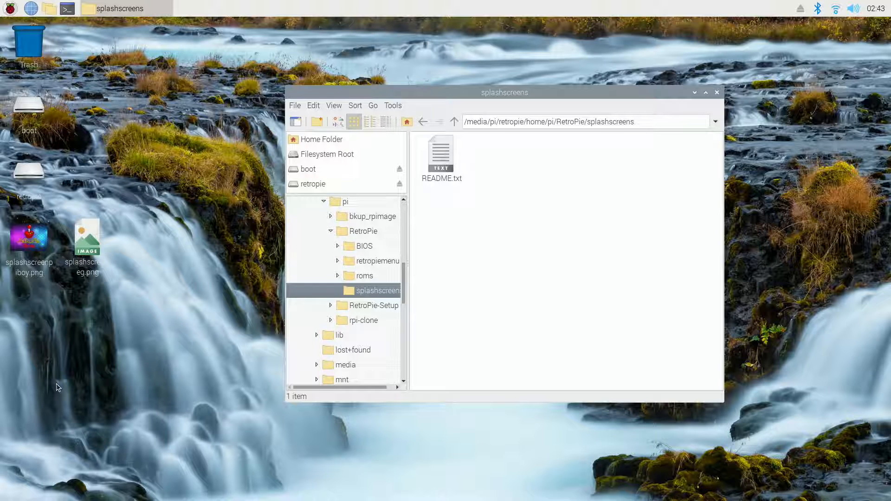
{"action": "mouse_move", "coordinate": [156, 267]}
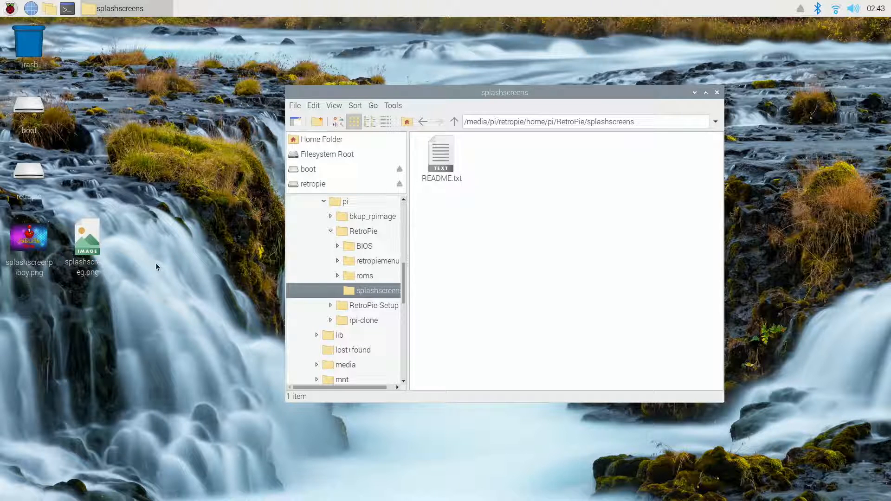
{"action": "mouse_move", "coordinate": [177, 211]}
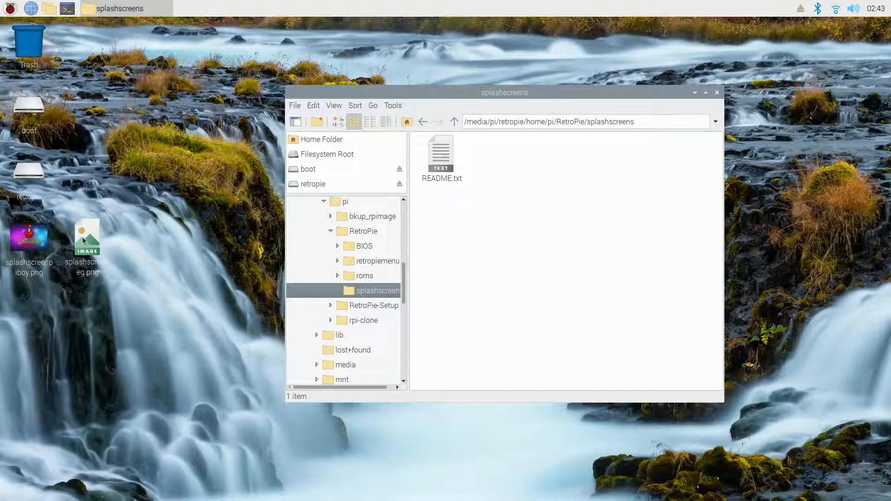
Drag splashscreenreg.png from the desktop into the splashscreens folder beside README.txt.
{"action": "left_click", "coordinate": [86, 235]}
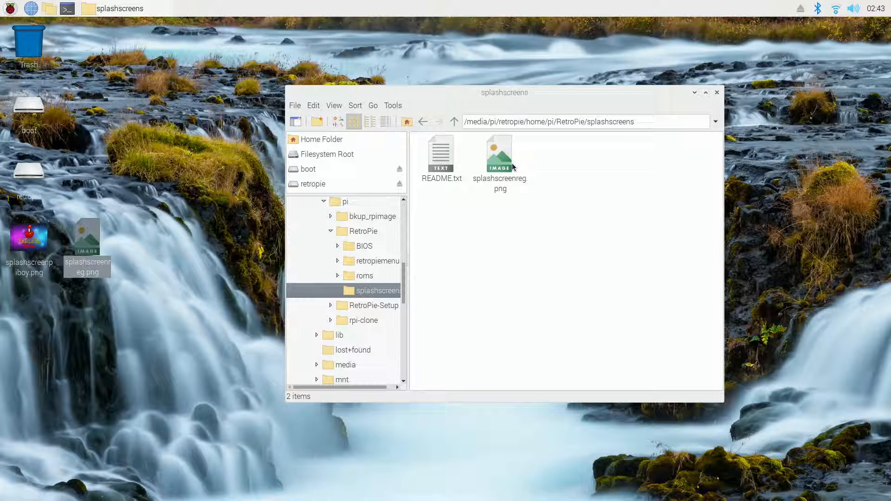
{"action": "mouse_move", "coordinate": [526, 169]}
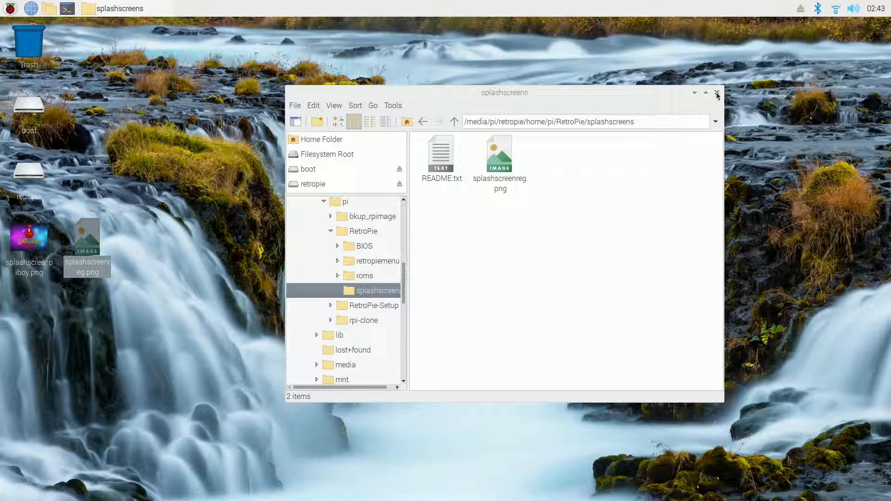
Close the splashscreens window and eject the SD card reader until it is safe to remove.
{"action": "left_click", "coordinate": [717, 93]}
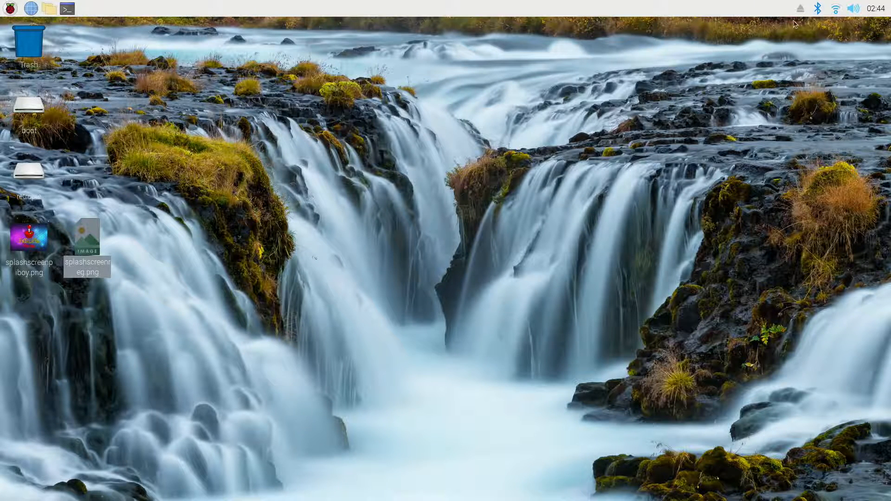
{"action": "left_click", "coordinate": [800, 8]}
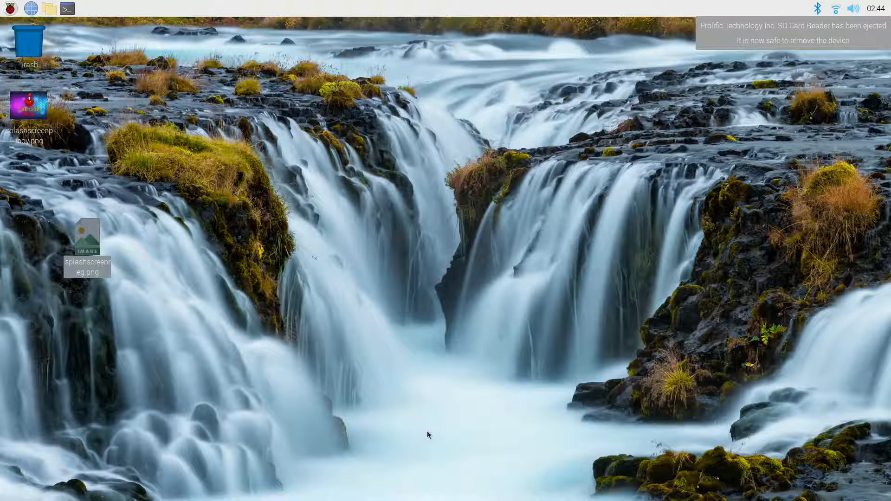
{"action": "mouse_move", "coordinate": [430, 438]}
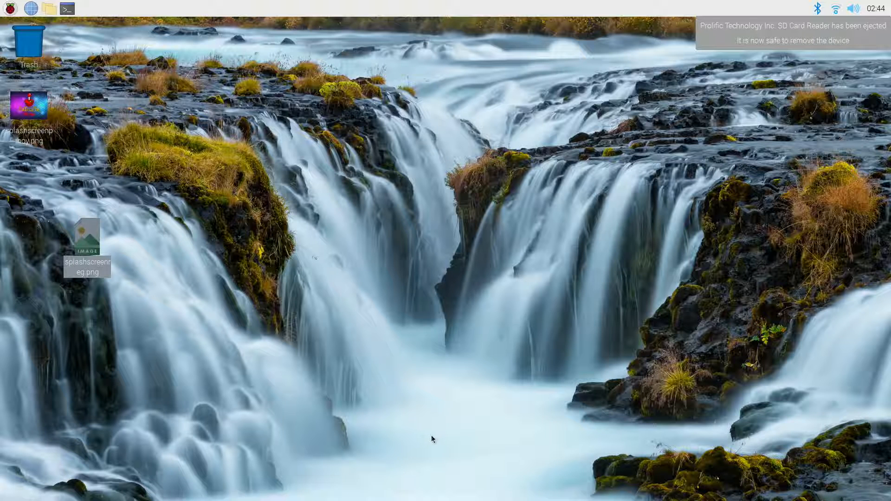
{"action": "mouse_move", "coordinate": [503, 374]}
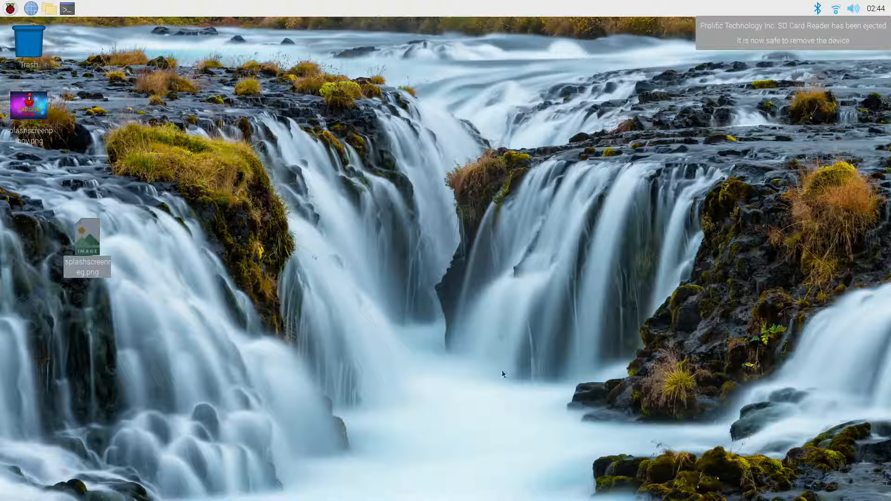
{"action": "mouse_move", "coordinate": [544, 222]}
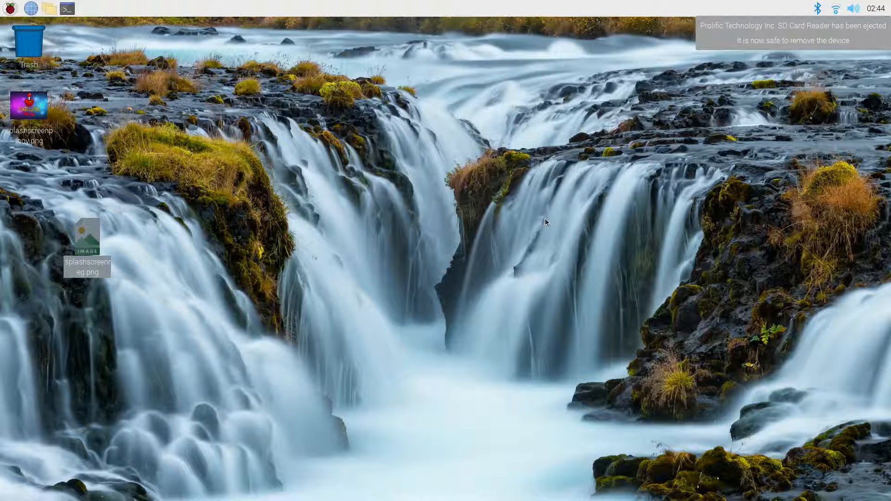
{"action": "mouse_move", "coordinate": [521, 237]}
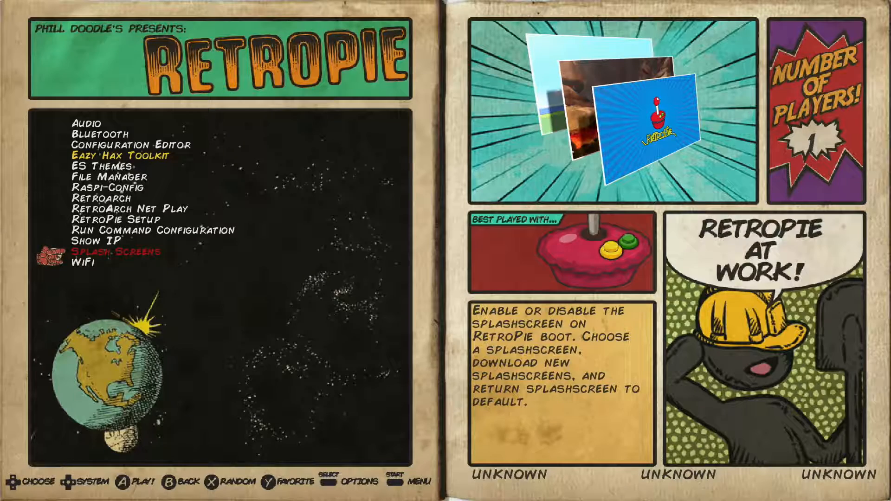
Launch Splash Screens from the RetroPie system menu to reach the splashscreen setup.
{"action": "left_click", "coordinate": [118, 250]}
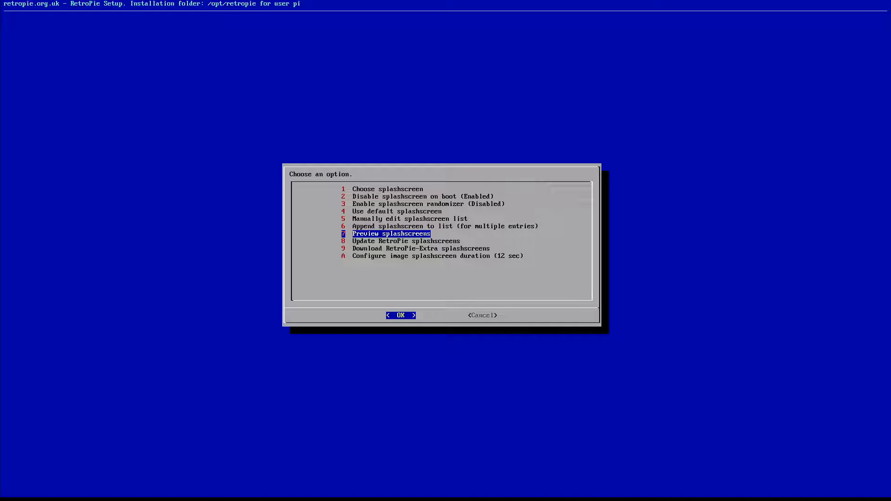
Choose Preview splashscreens, then View single splashscreen, listing retropie-2013.png to retropie-default.png.
{"action": "left_click", "coordinate": [400, 314]}
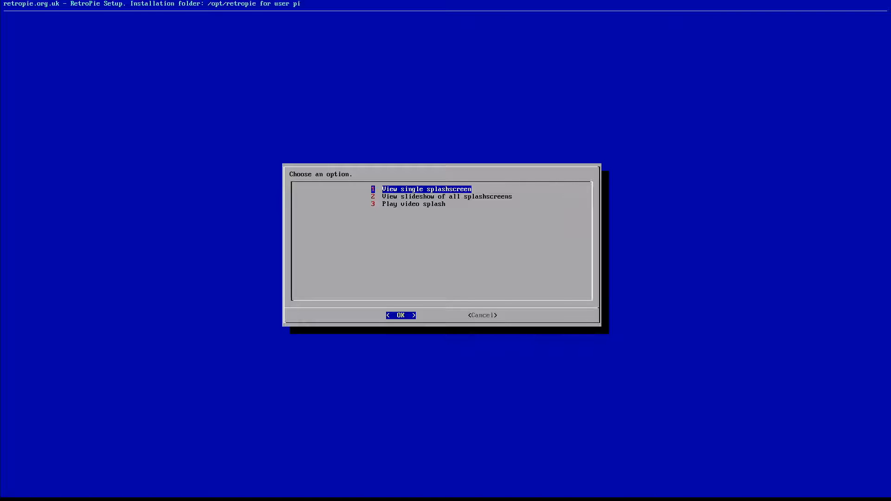
{"action": "left_click", "coordinate": [400, 314]}
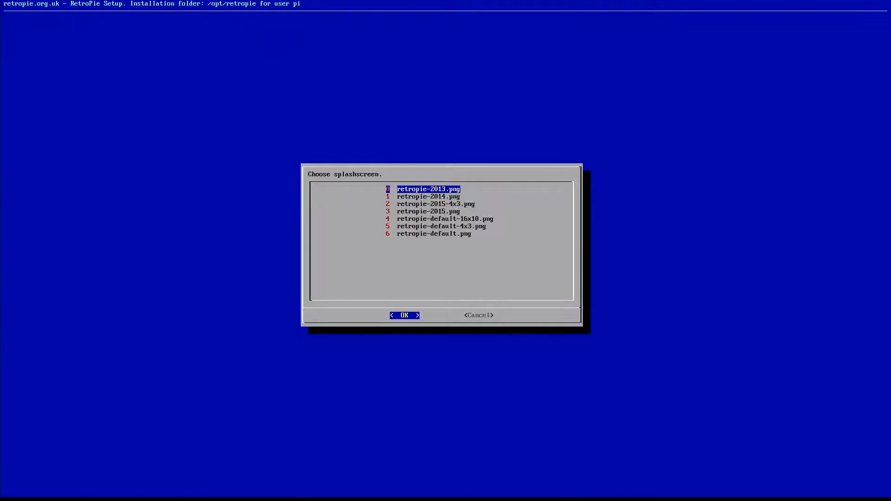
Back out of the preview list toward the RetroPie vs Own/Extra splashscreen source choice.
{"action": "key", "text": "Down"}
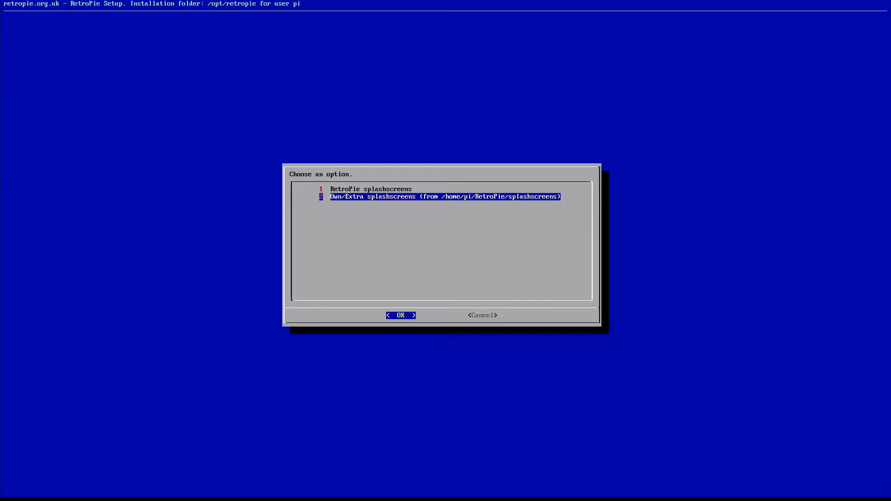
{"action": "left_click", "coordinate": [400, 314]}
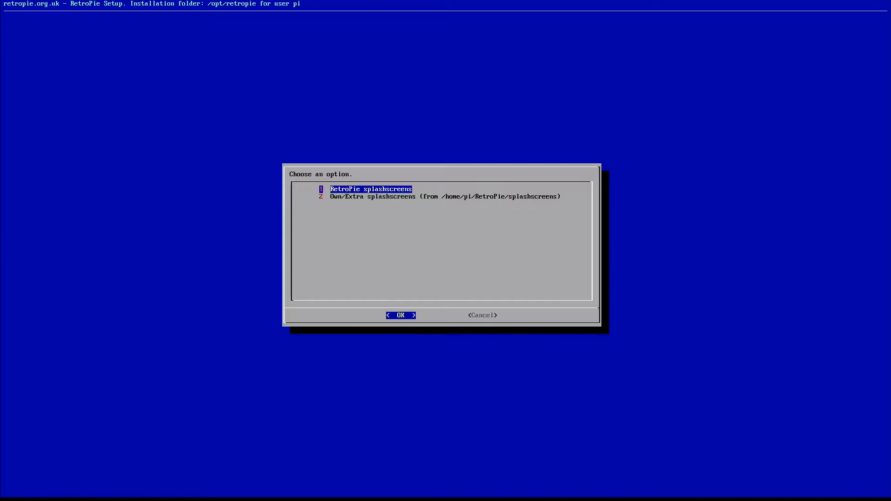
{"action": "key", "text": "Down"}
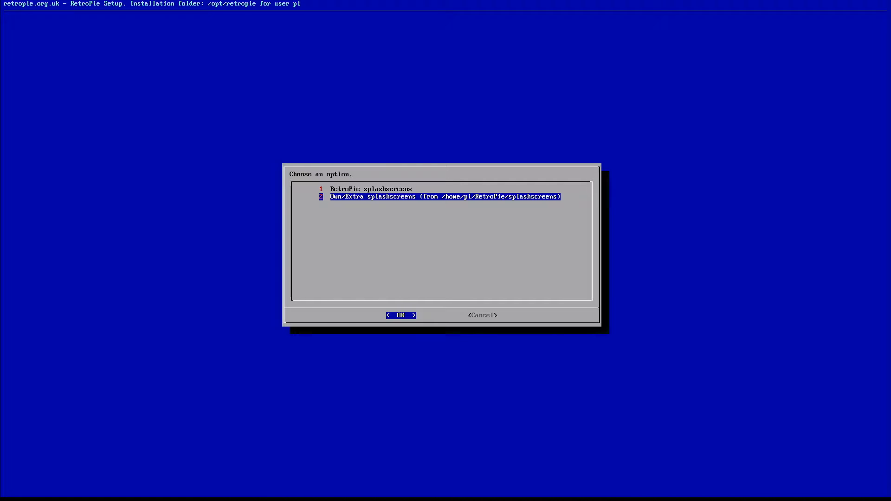
Select Own/Extra splashscreens, set splashscreenreg.png as the boot splash, and acknowledge the confirmation.
{"action": "left_click", "coordinate": [400, 314]}
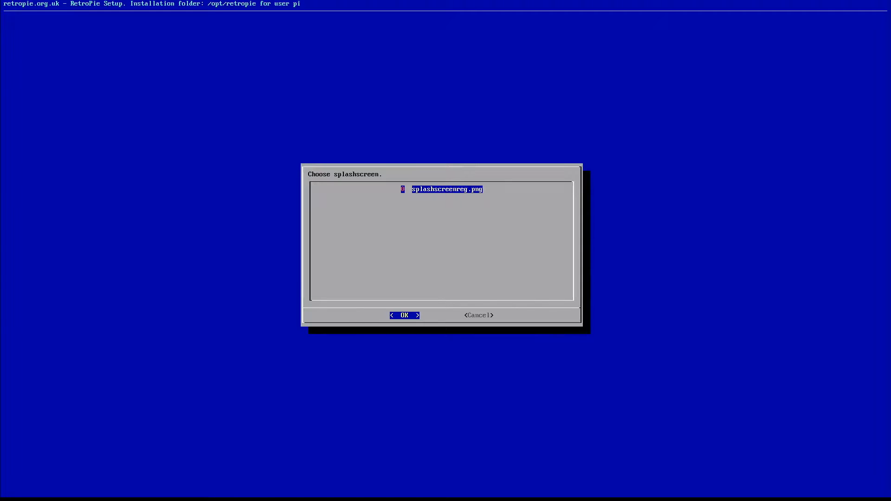
{"action": "left_click", "coordinate": [405, 315]}
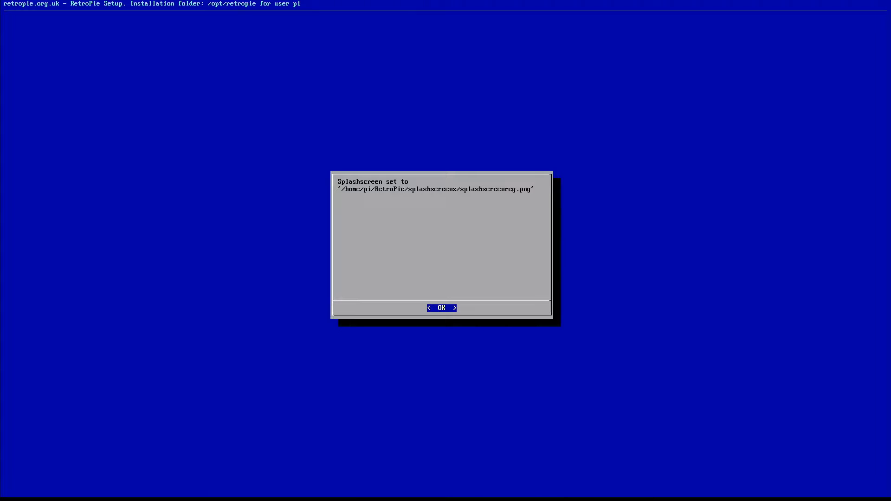
{"action": "left_click", "coordinate": [440, 307]}
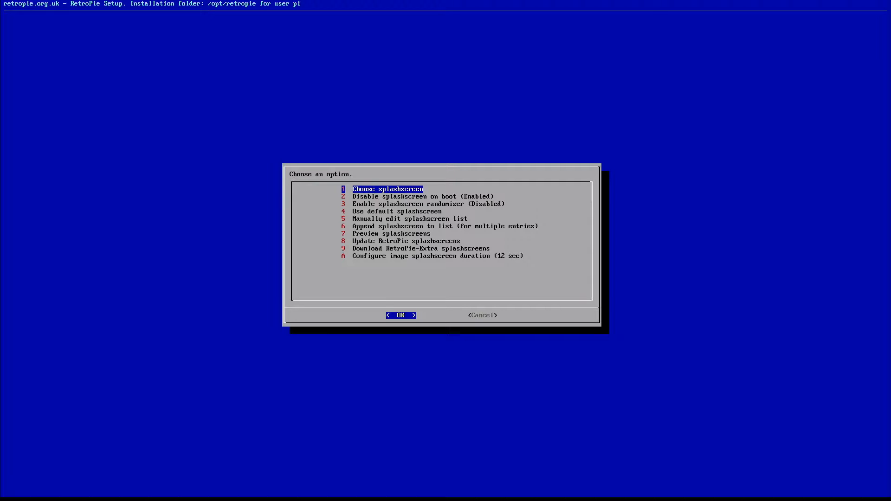
Cancel out of the splashscreen menu back to EmulationStation's RetroPie menu.
{"action": "key", "text": "Tab"}
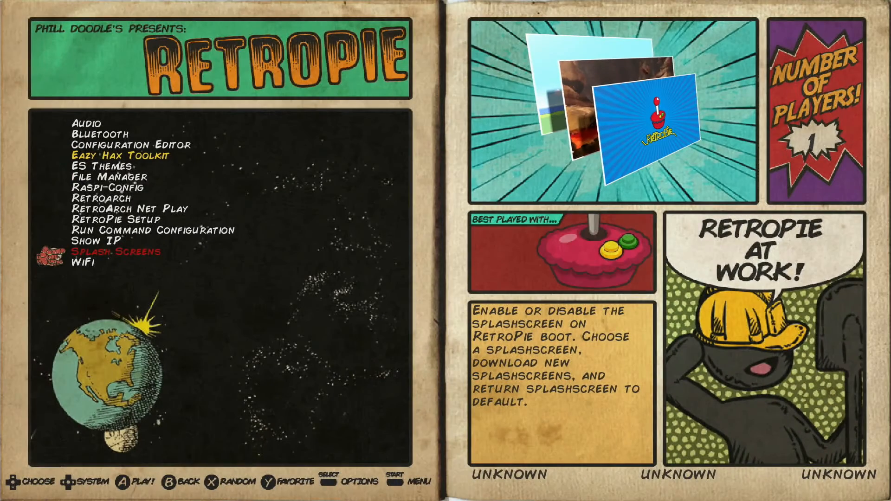
Bring up the Main Menu and its QUIT submenu showing Restart EmulationStation.
{"action": "key", "text": "start"}
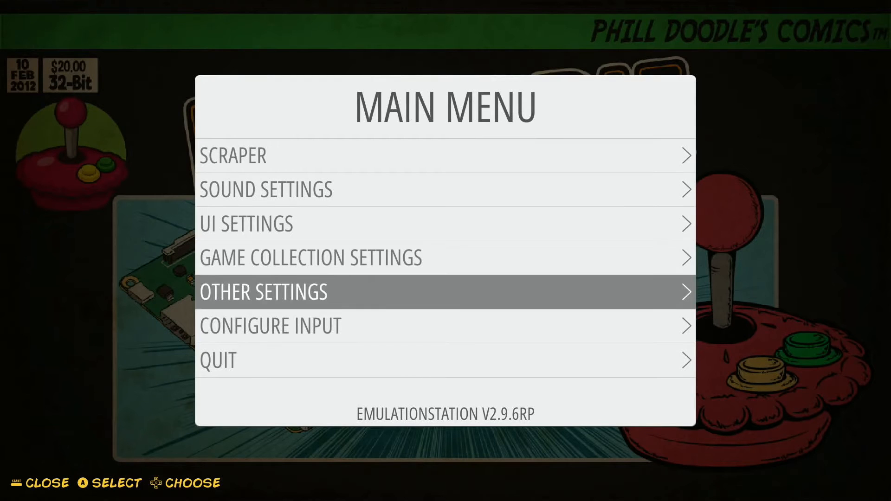
{"action": "left_click", "coordinate": [444, 359]}
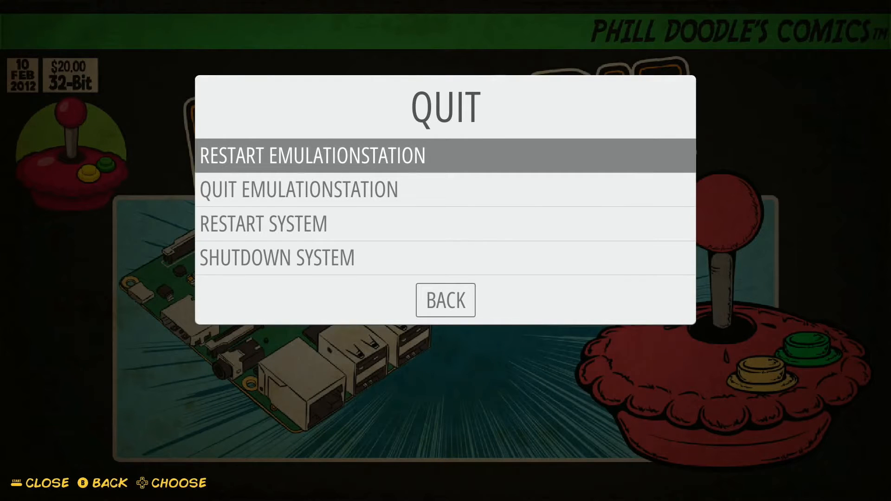